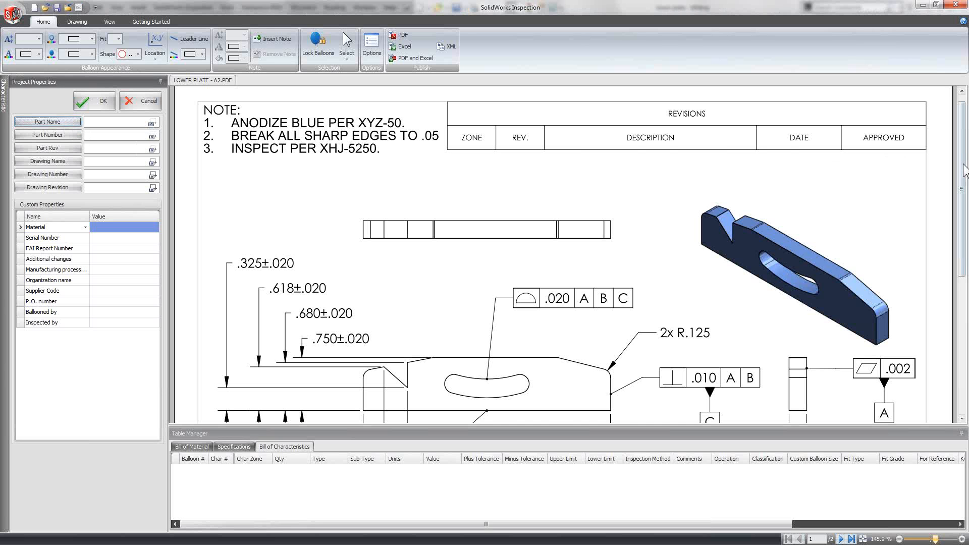
- Capture part number PRT-MFG-237465 and revision A.2 from the title block into the project properties
scroll(down, 3)
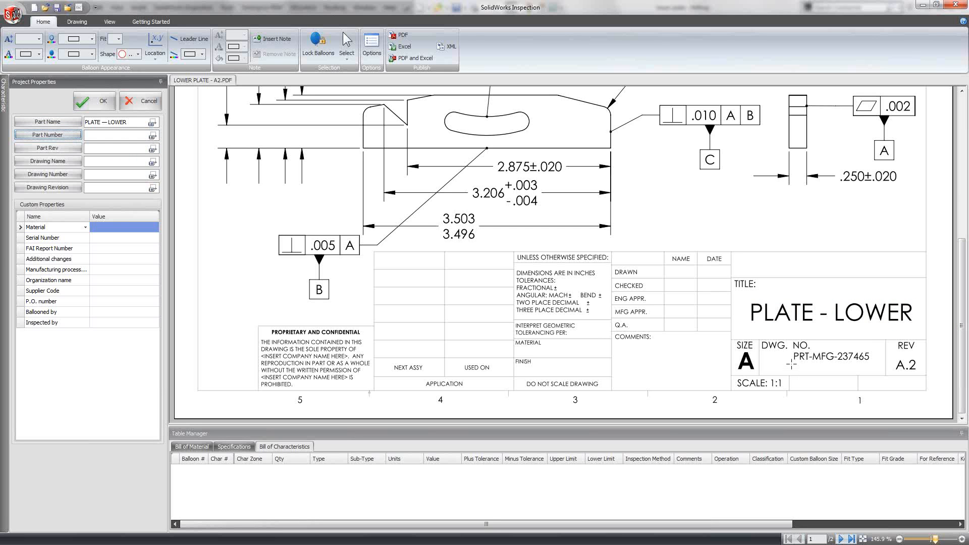
double_click(827, 356)
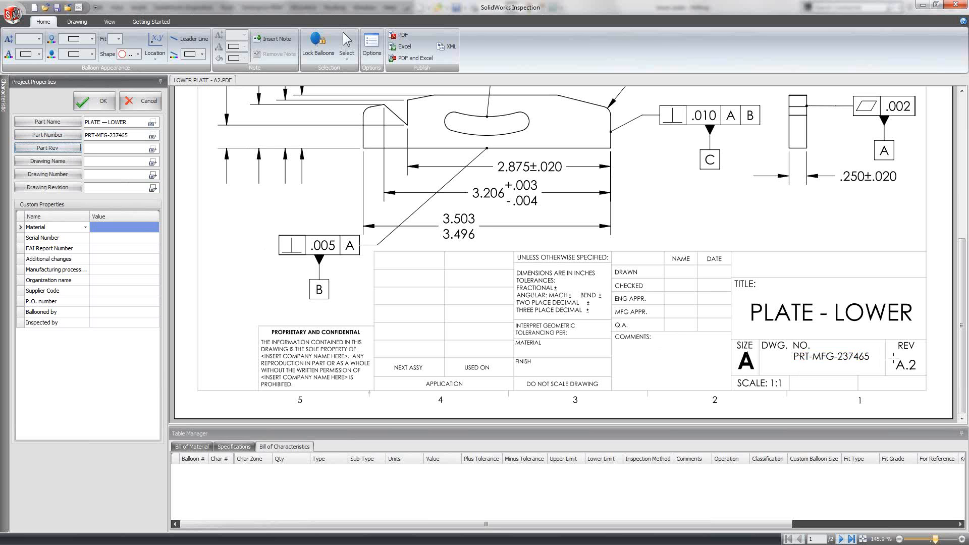
click(904, 366)
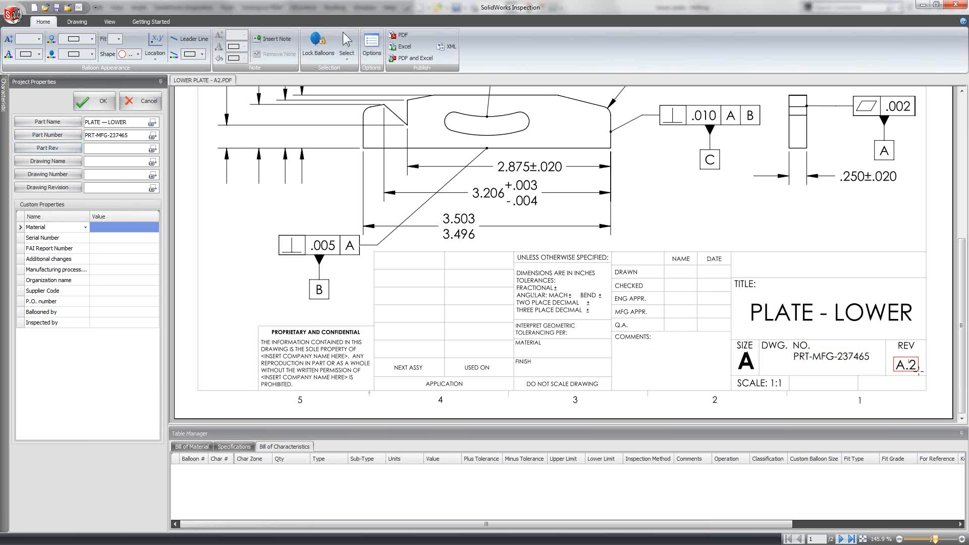
click(116, 147)
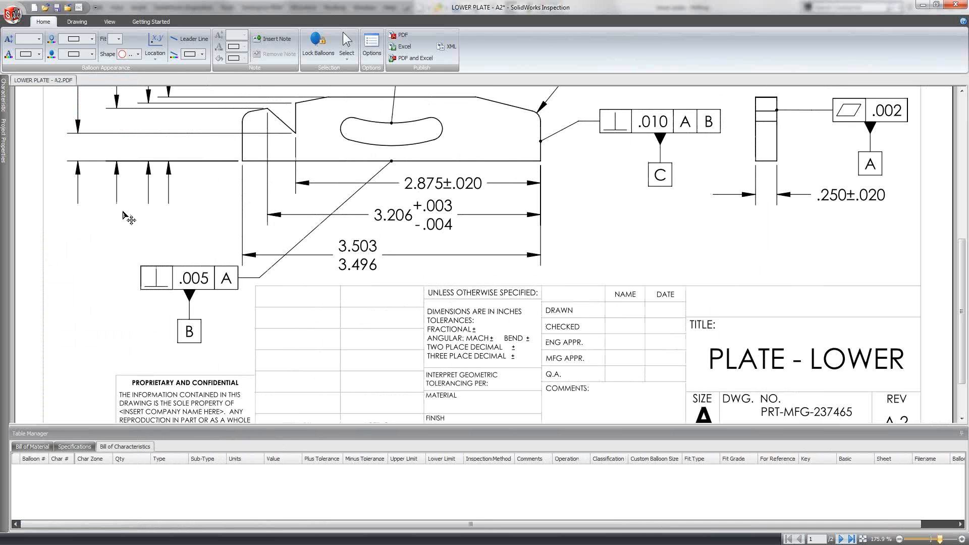
- Balloon the .325, .618, .680 and .750 ±.020 dimensions as characteristics 1–4
click(77, 22)
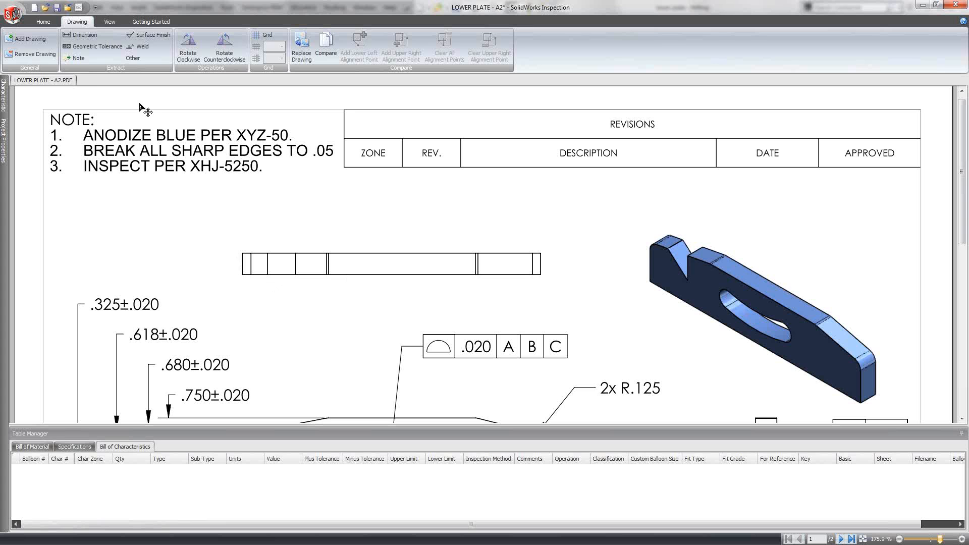
mouse_move(84, 35)
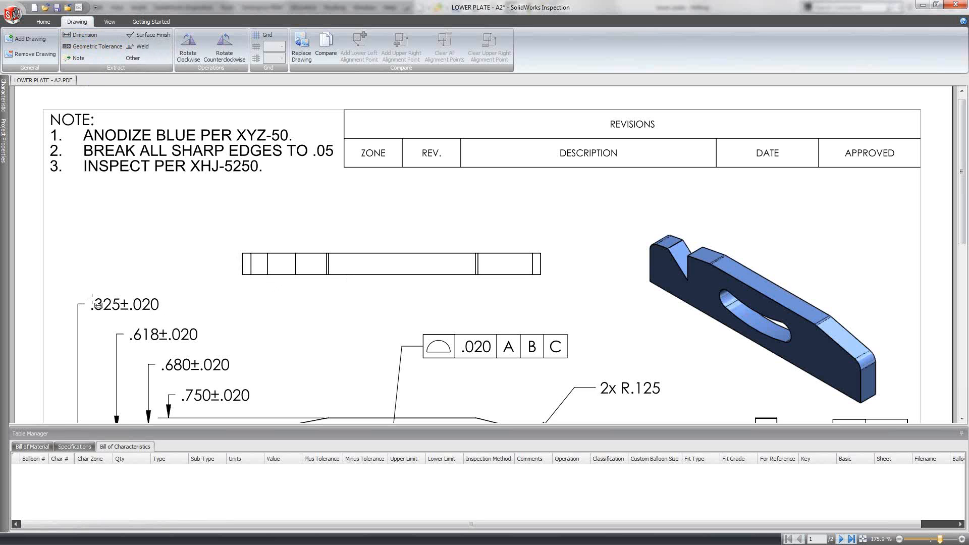
click(125, 305)
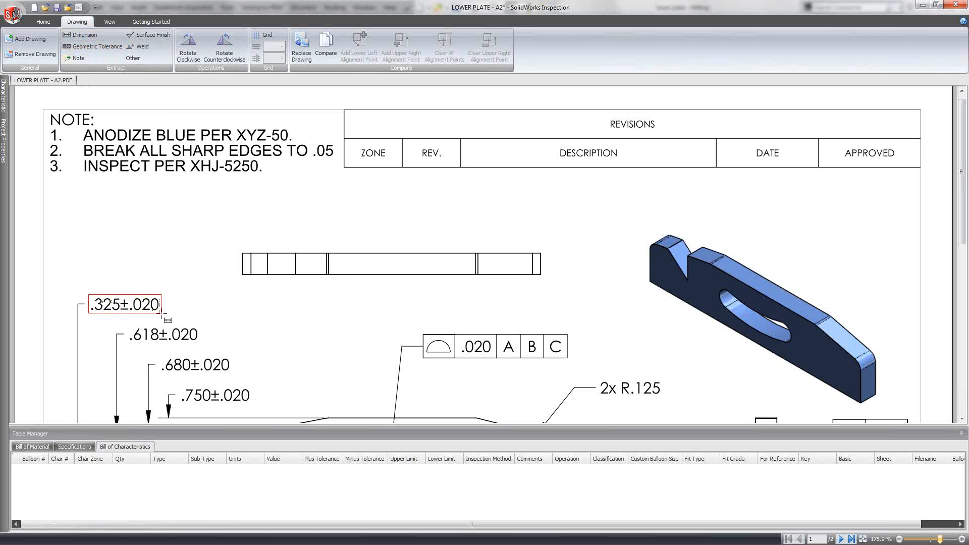
click(125, 305)
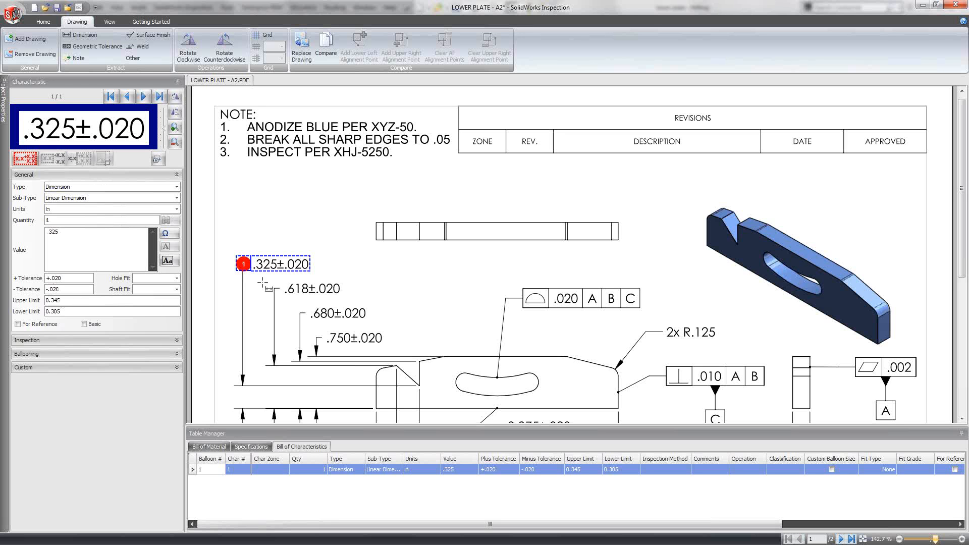
click(308, 288)
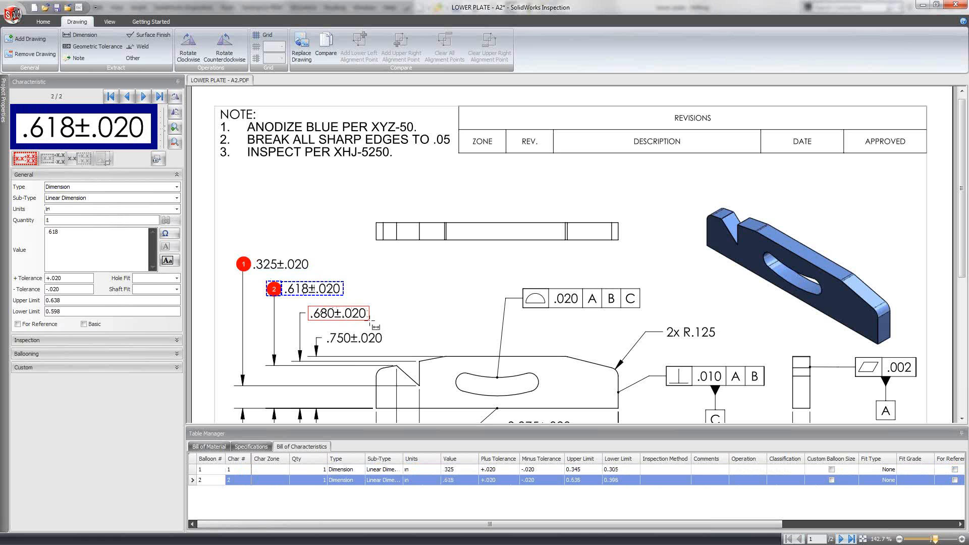
click(337, 313)
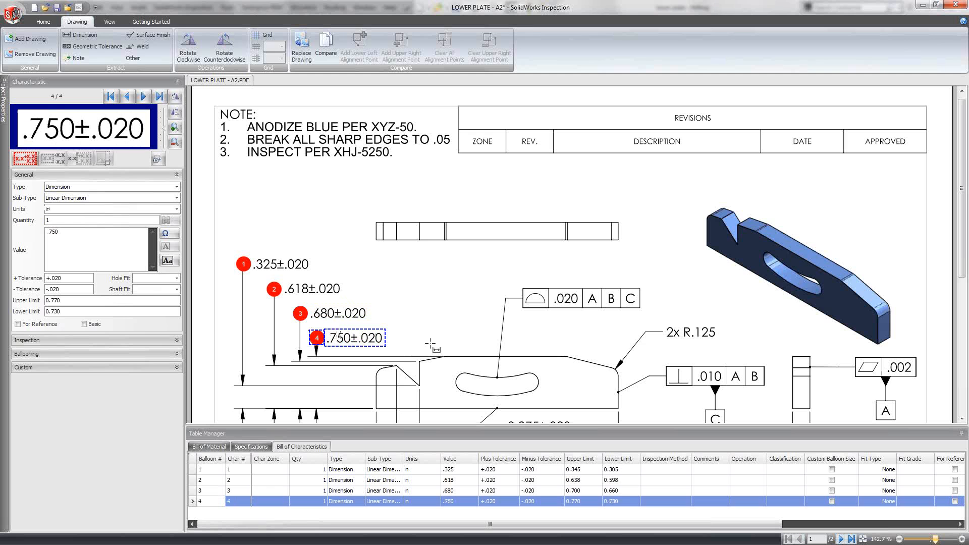
click(40, 21)
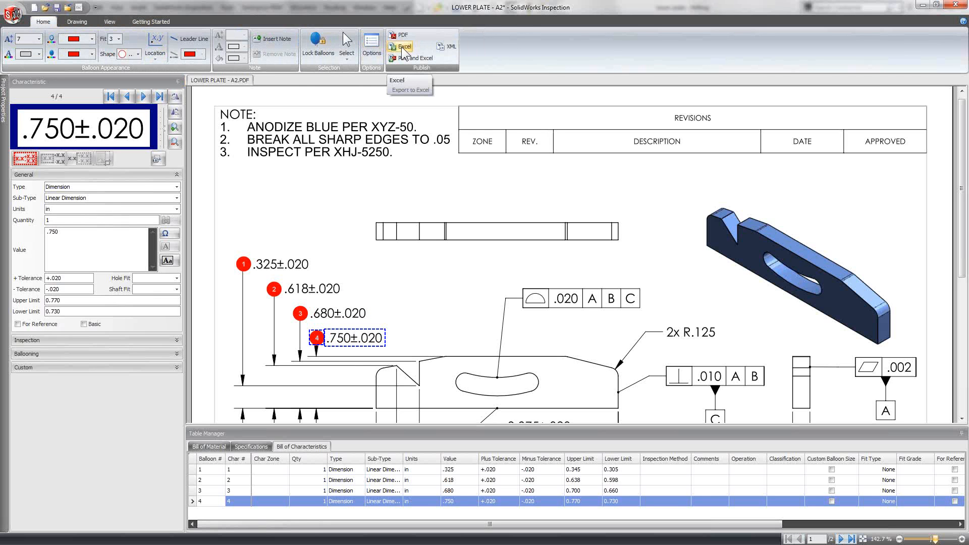
mouse_move(401, 35)
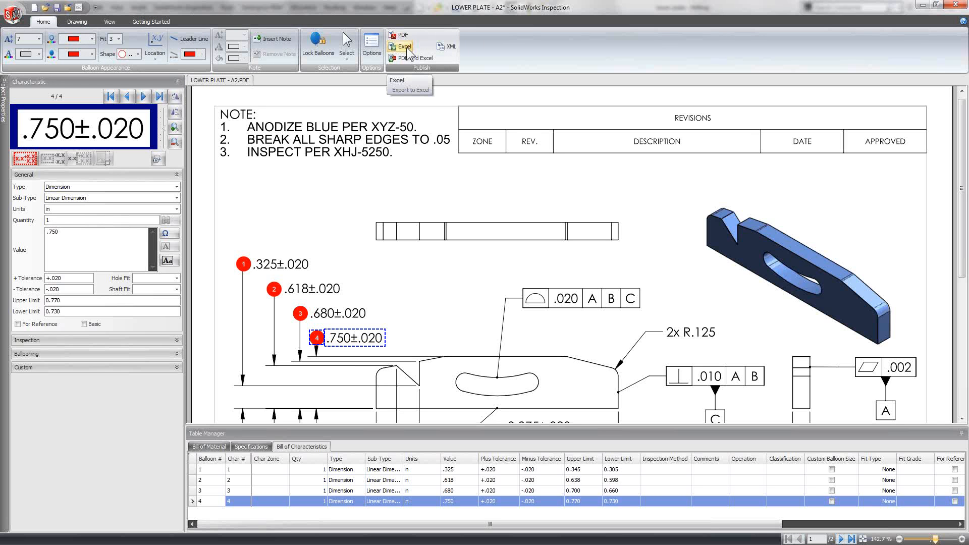
- Export characteristics 1–4 to Excel using the AS9102 first article template
click(403, 46)
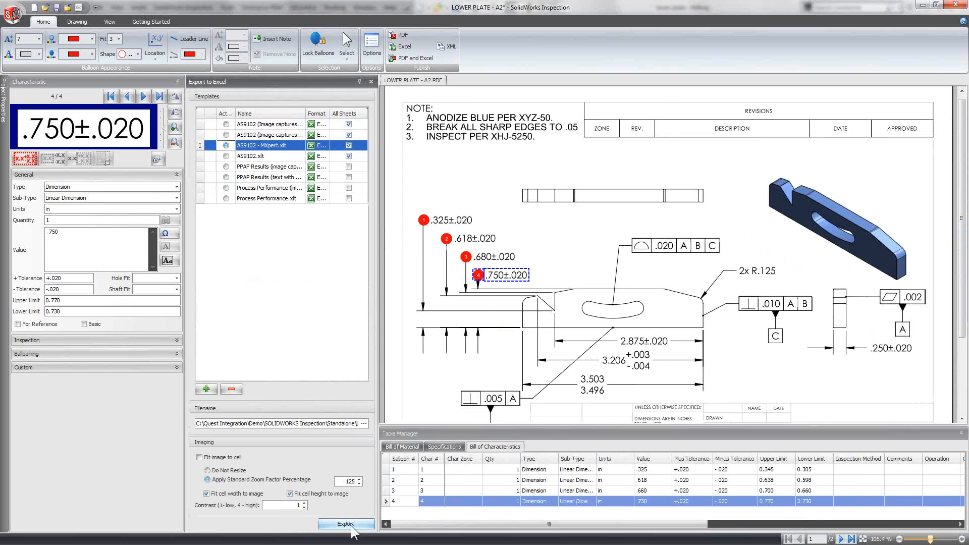
click(345, 524)
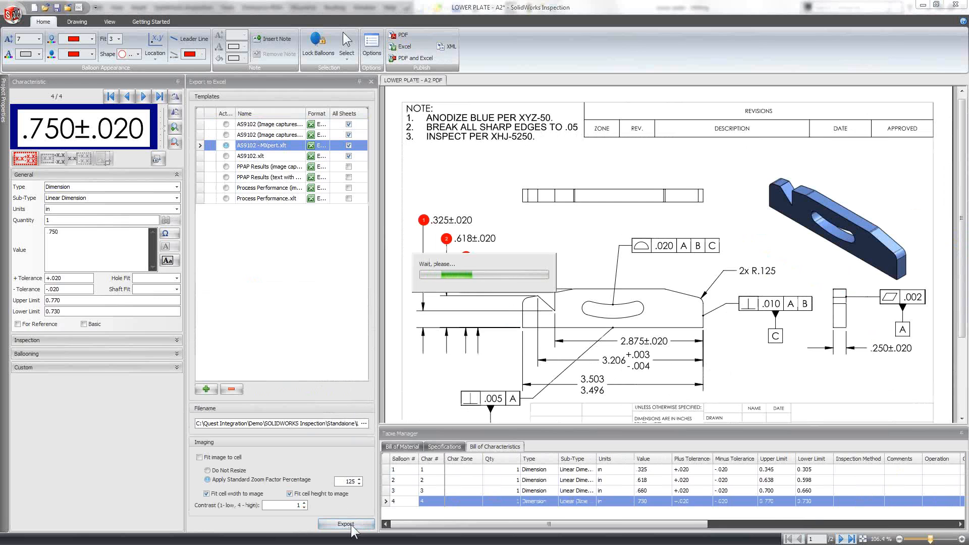
click(346, 525)
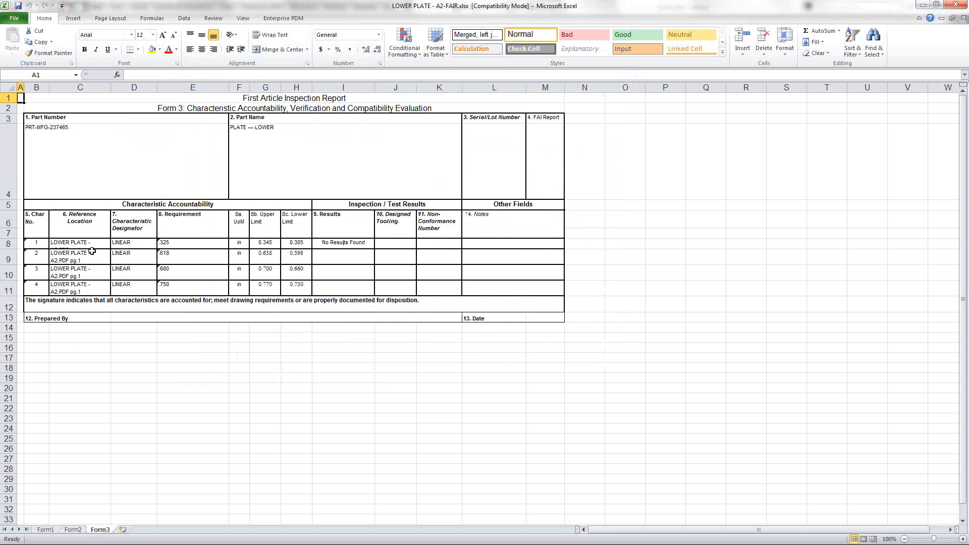
mouse_move(99, 290)
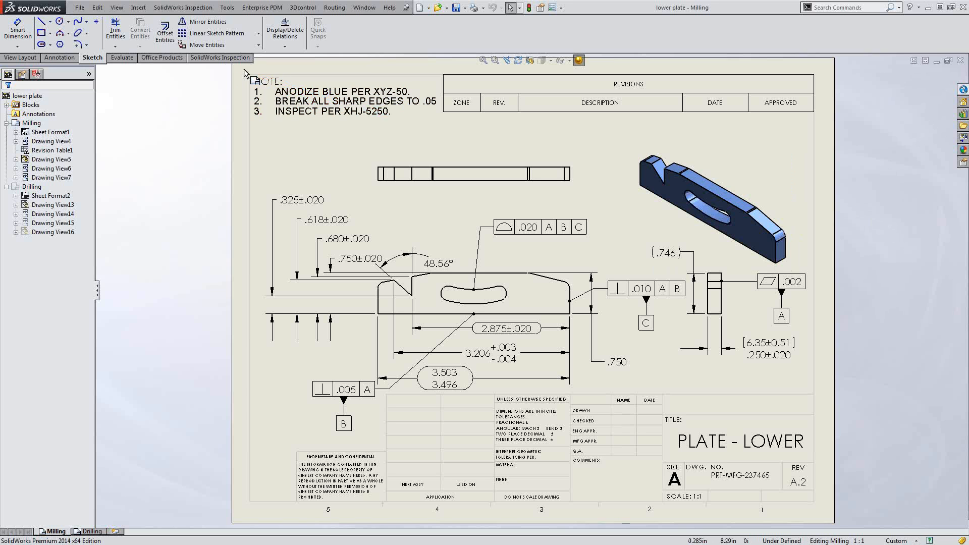
- Link part name to Description, part number Lower-Plate-001 and revision B.3 from drawing properties
click(220, 57)
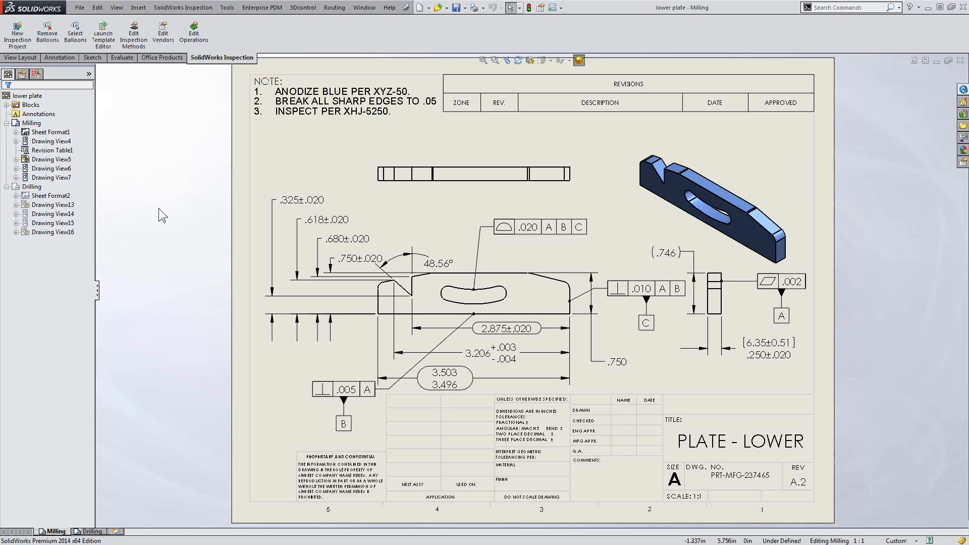
mouse_move(132, 163)
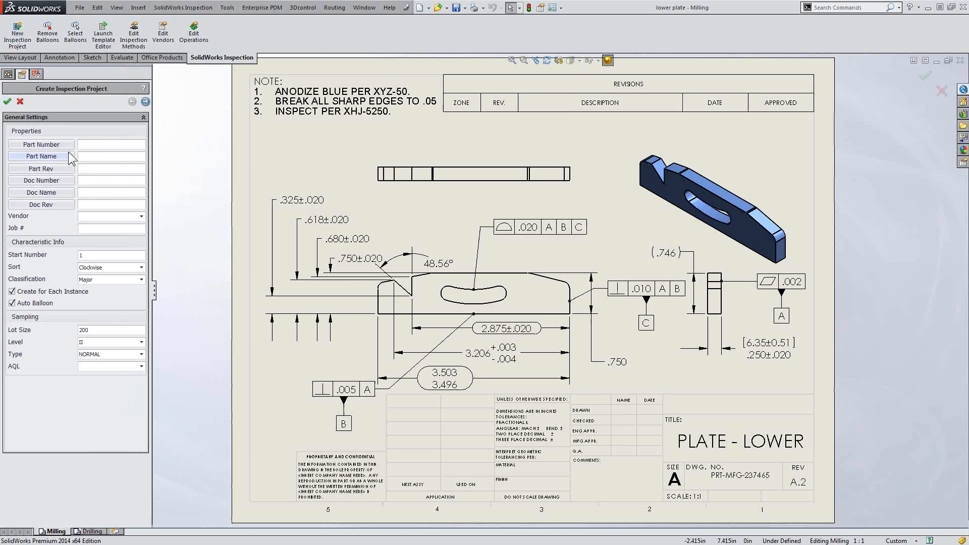
mouse_move(55, 147)
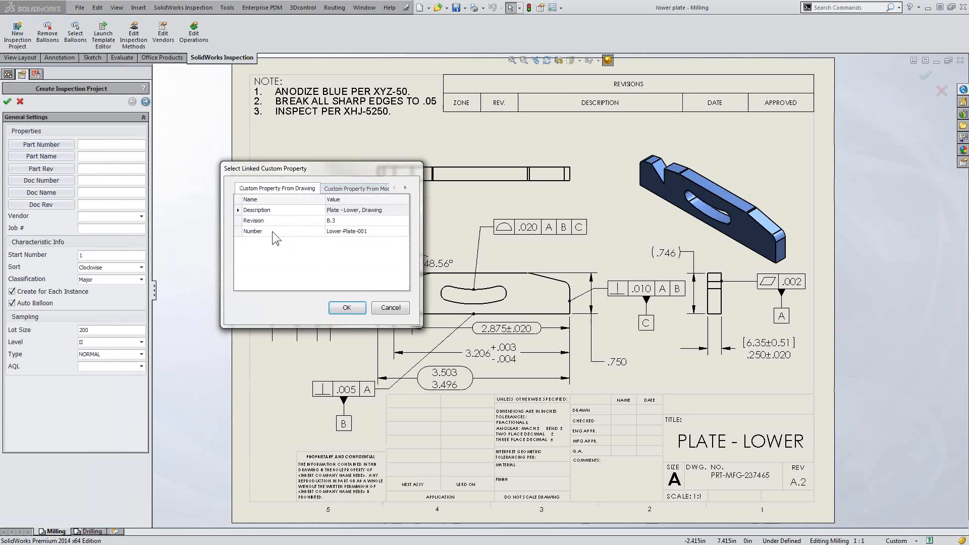
click(347, 306)
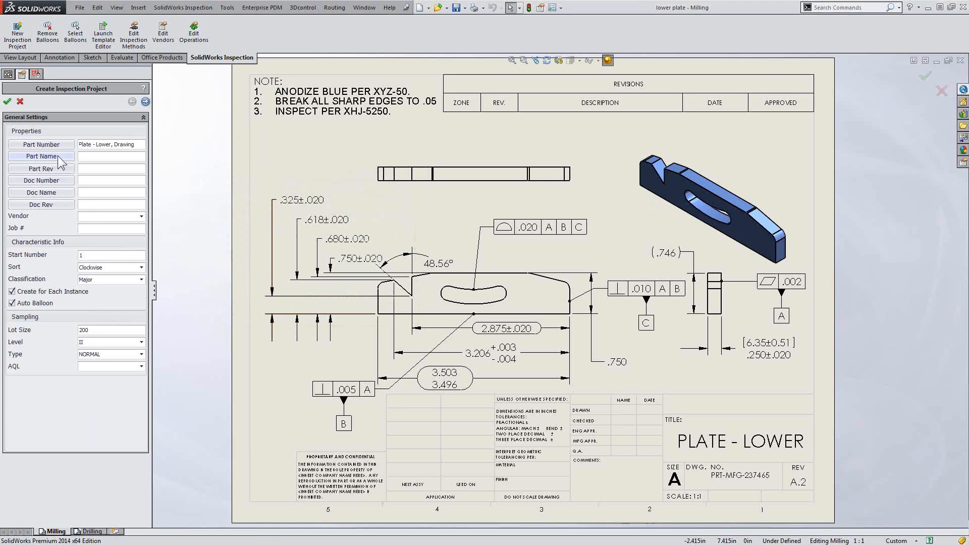
click(41, 156)
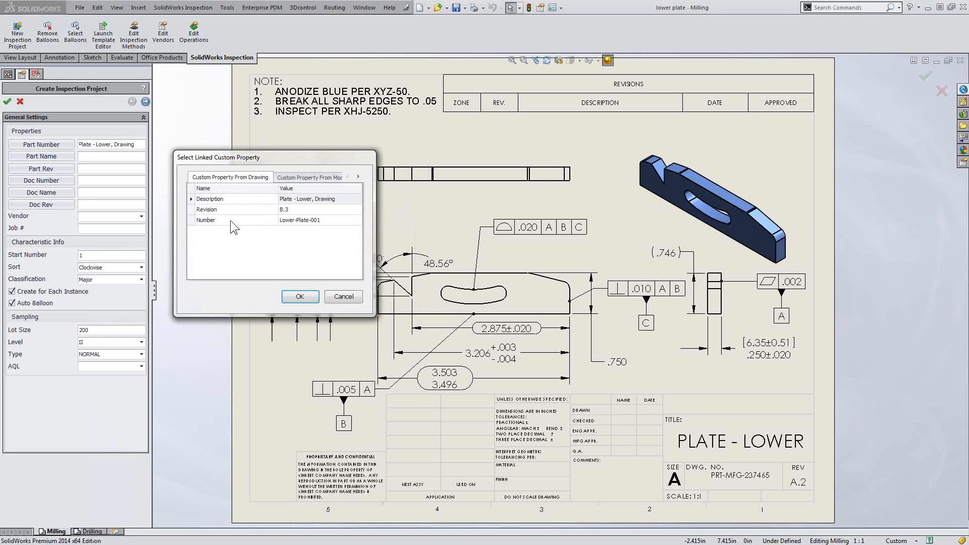
click(300, 296)
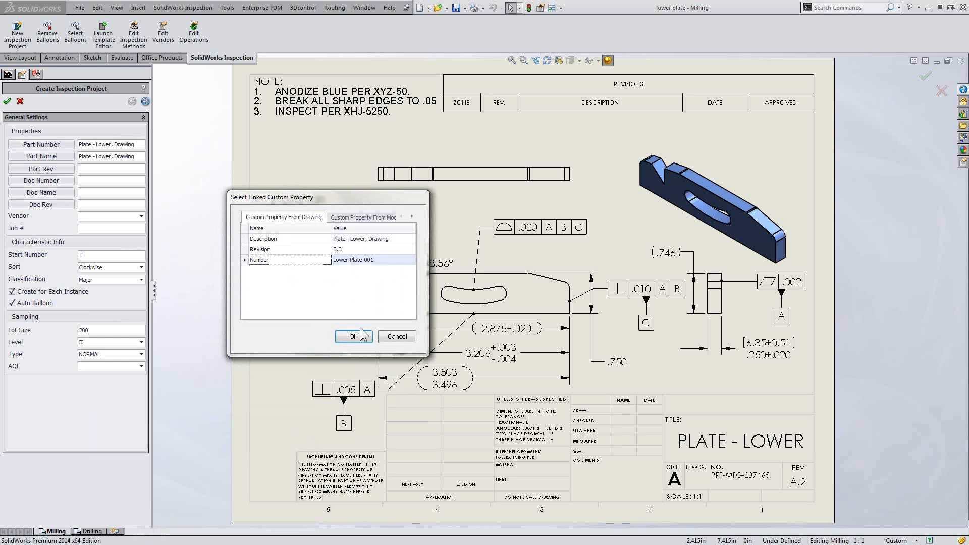
click(353, 336)
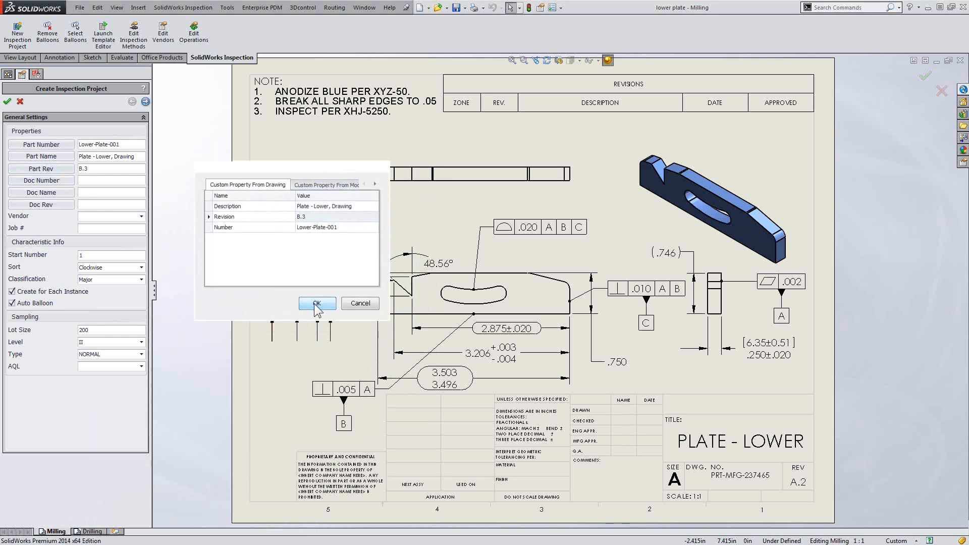
click(317, 302)
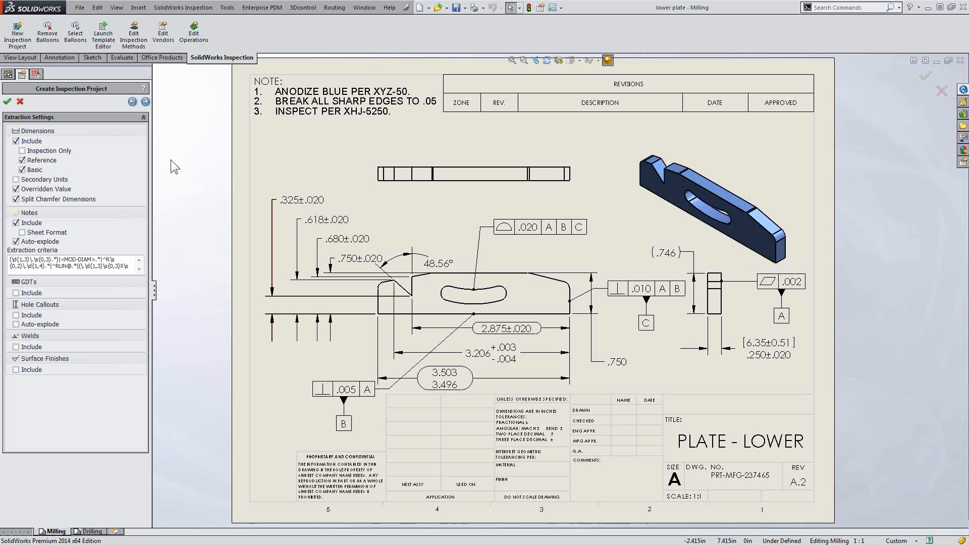
mouse_move(107, 243)
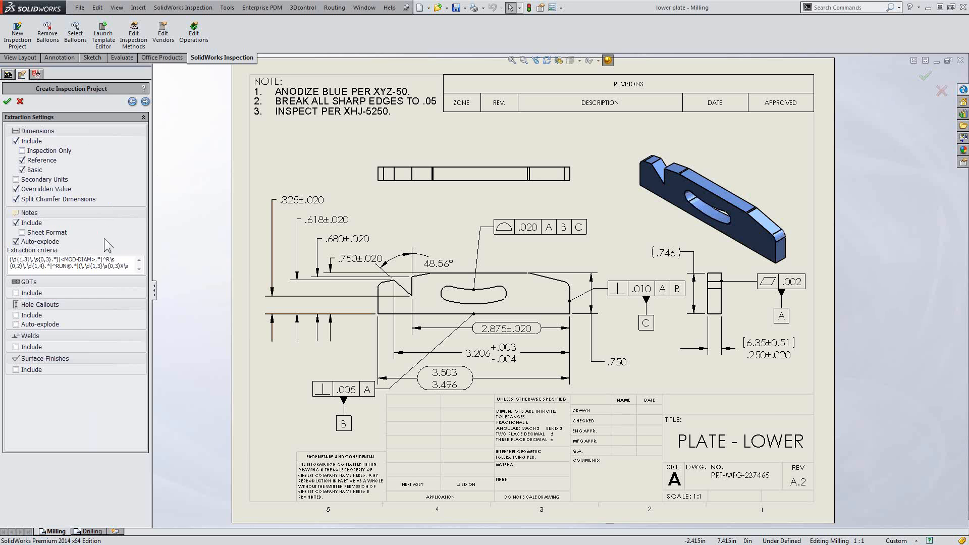
mouse_move(107, 314)
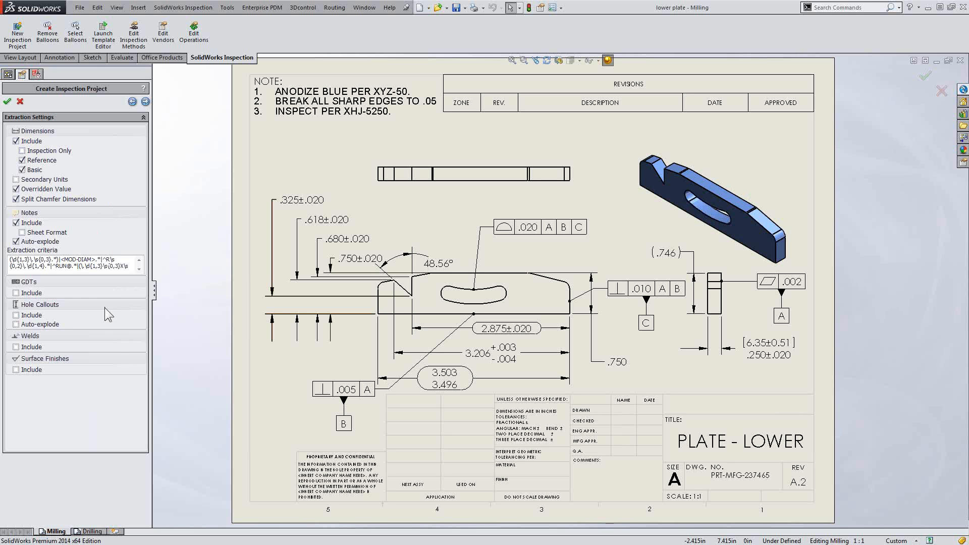
mouse_move(165, 131)
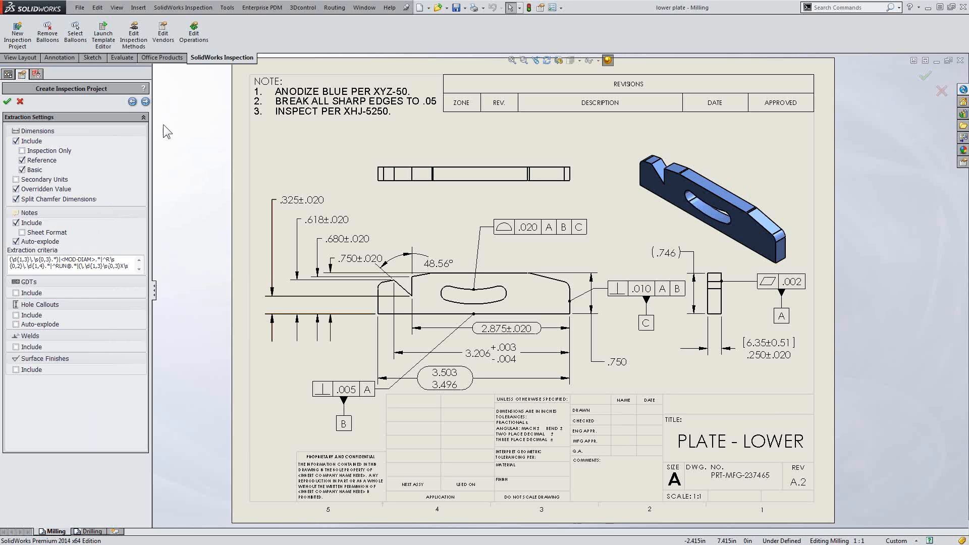
- Accept the default extraction and tolerance settings and create the lower-plate project
click(144, 102)
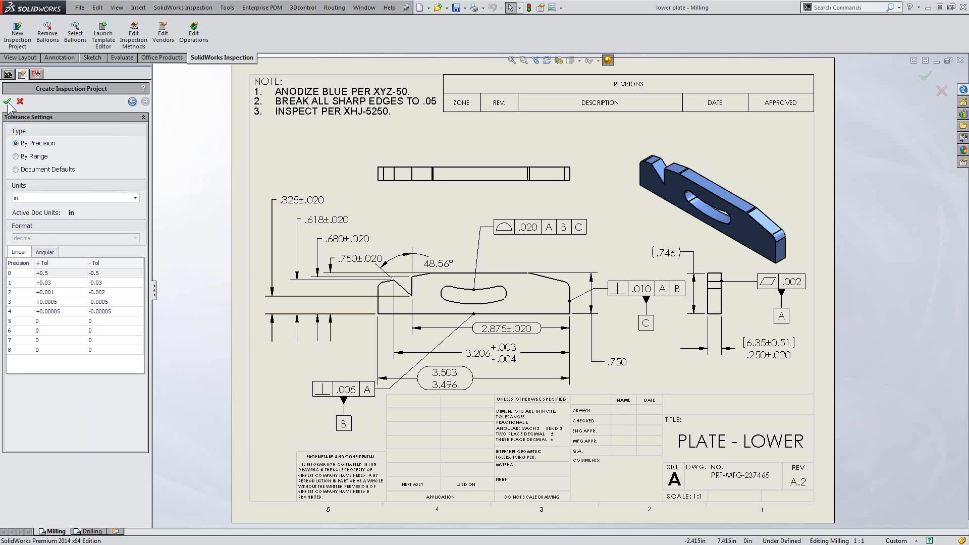
click(7, 102)
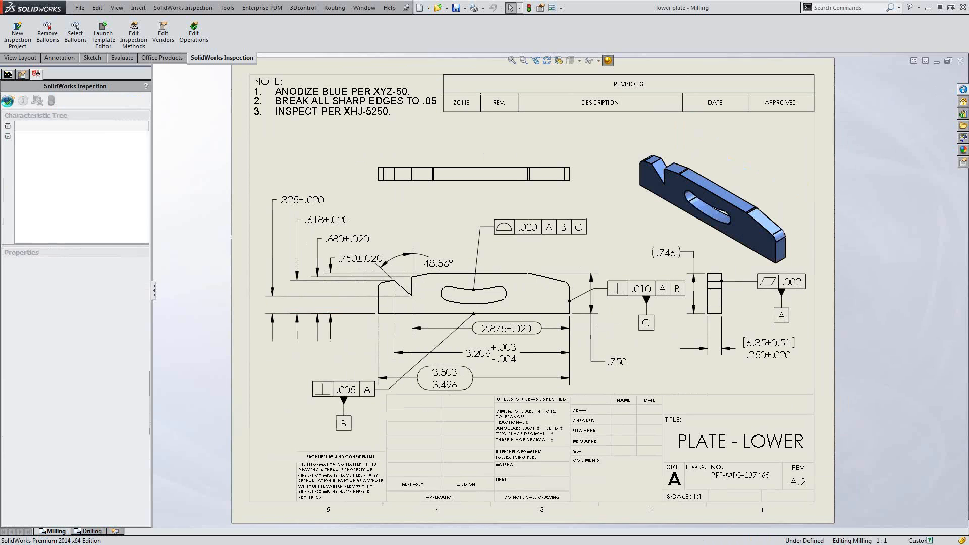
- Auto-balloon characteristics 1–13 on the drawing and export them to an AS9102 Excel report
click(17, 31)
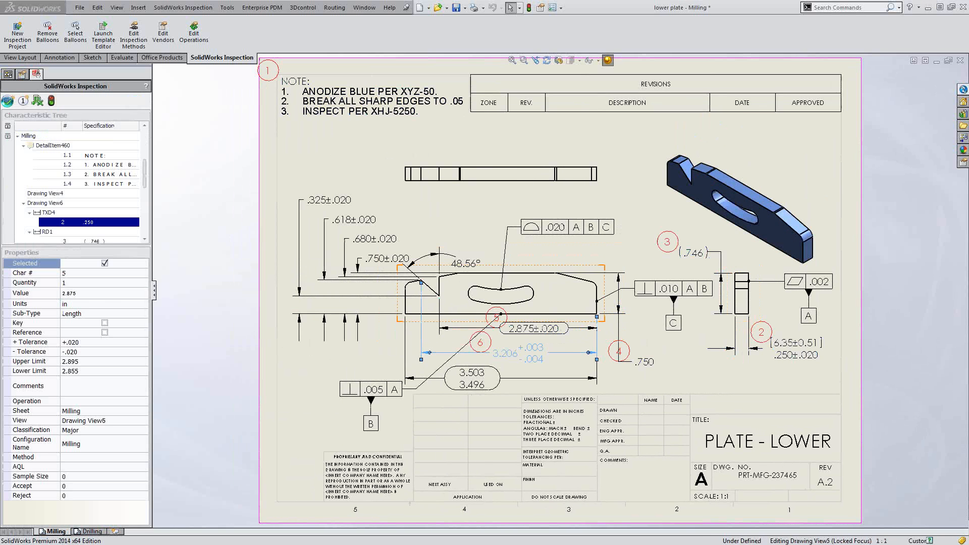
click(92, 531)
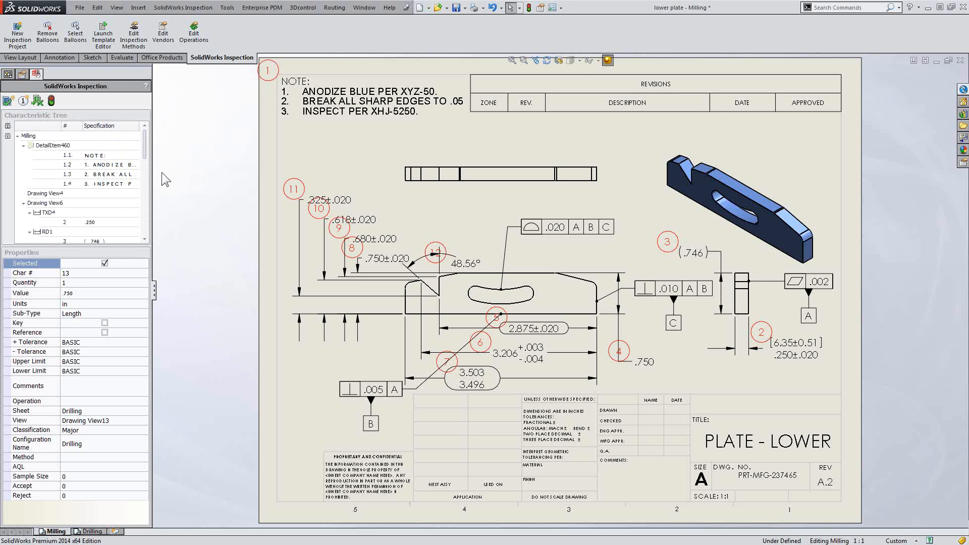
mouse_move(34, 102)
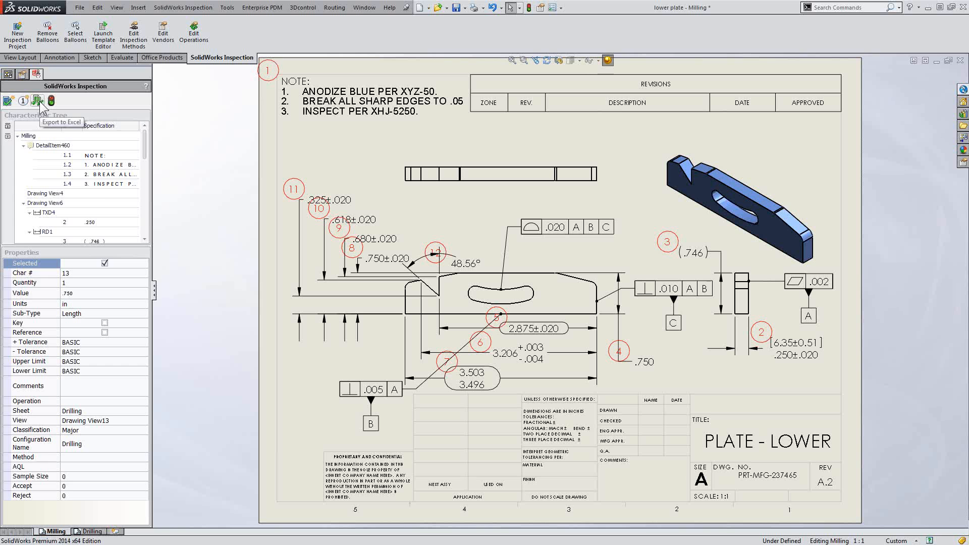
click(36, 100)
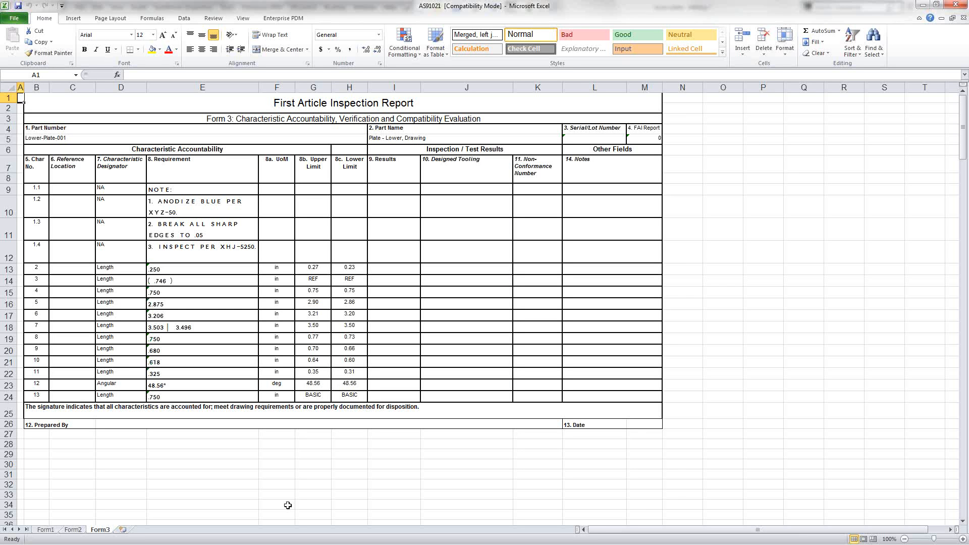
mouse_move(276, 457)
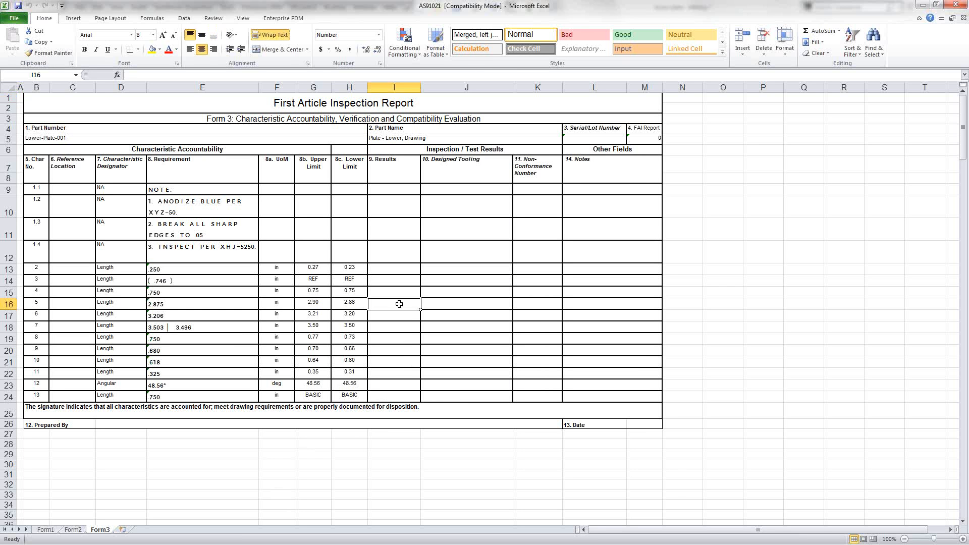
mouse_move(511, 348)
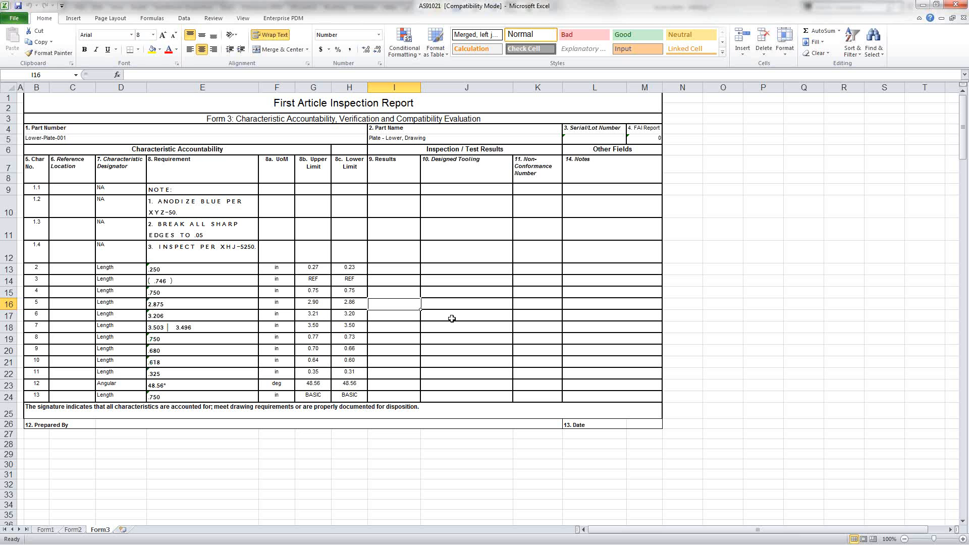
- Enter measured results 2.87 and 4.00 for characteristics 5 and 6 in the Results column
text(2.87)
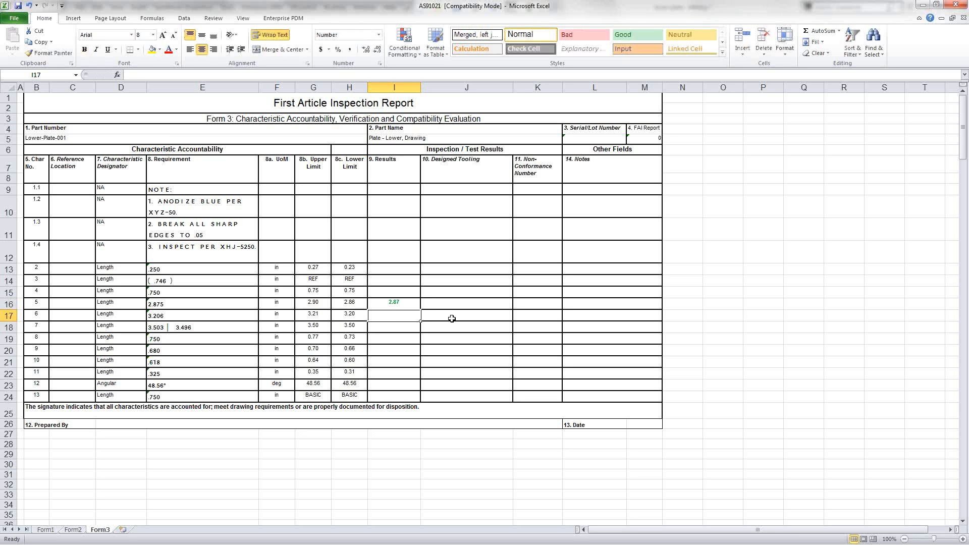
text(4.00)
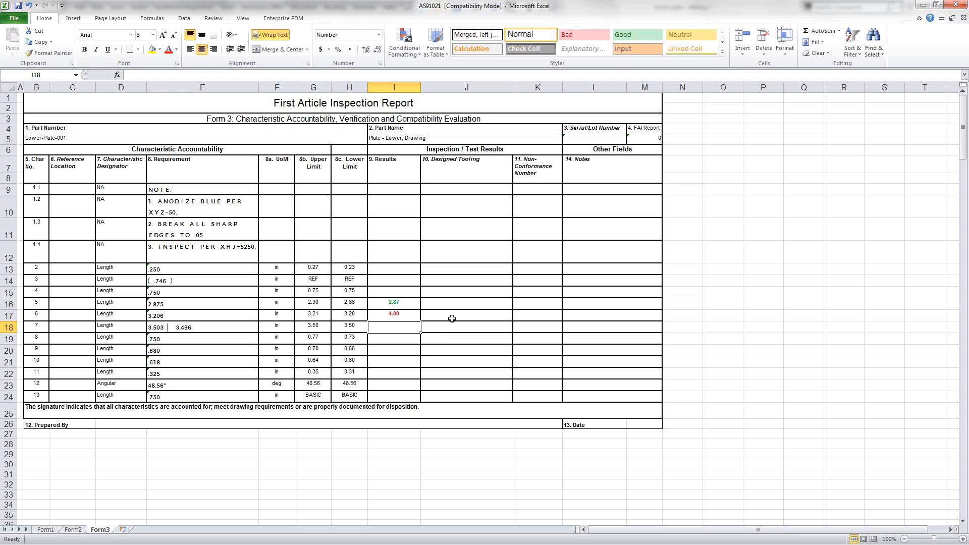